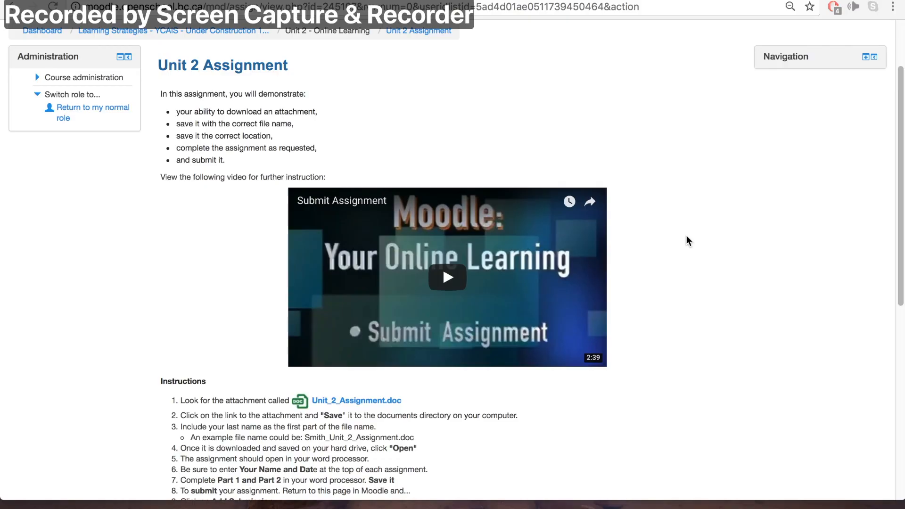
- Scroll to the Unit 2 Assignment instructions, the Unit_2_Assignment.doc link and submission status
scroll("down", 3)
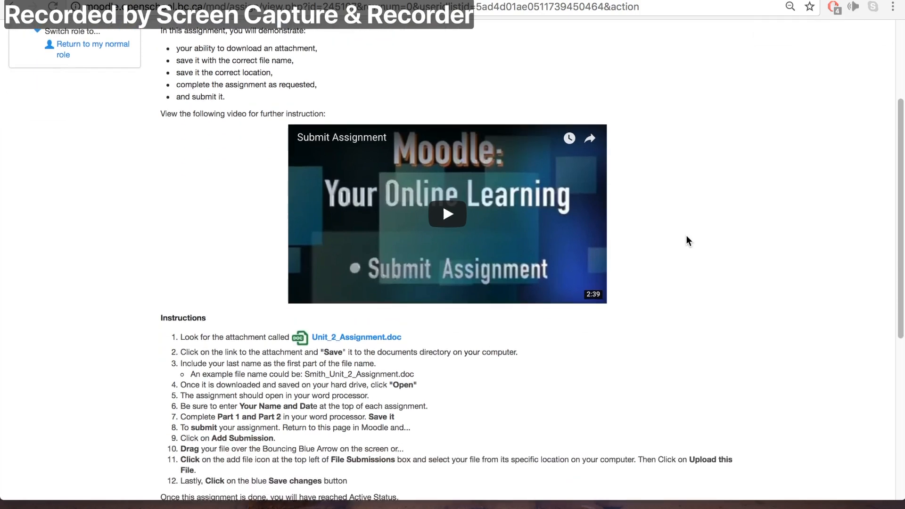
scroll("down", 3)
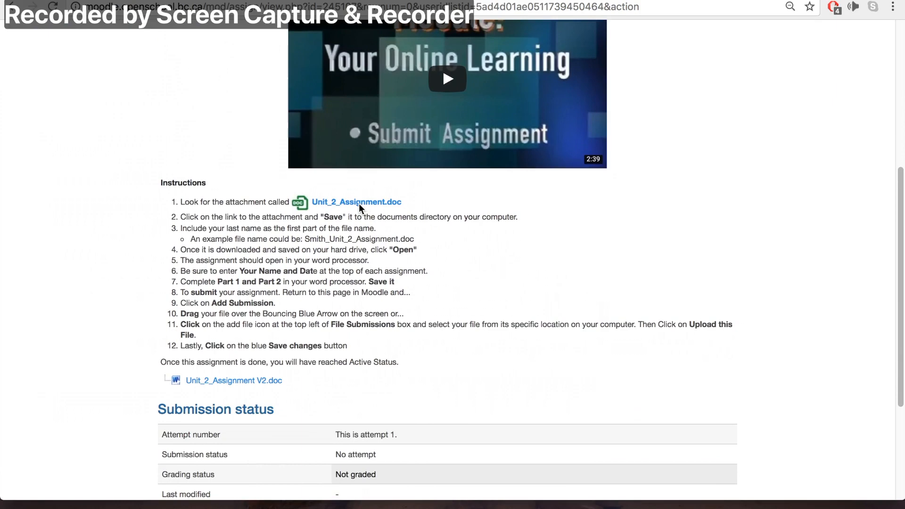
- Save the Unit_2_Assignment.doc attachment to the Desktop as Student_Unit_2_Assignment.doc
left_click(234, 380)
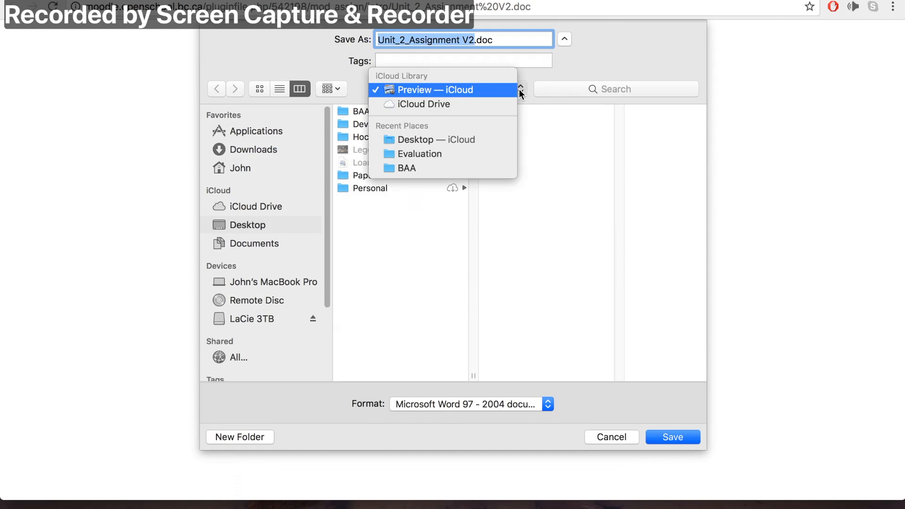
left_click(437, 139)
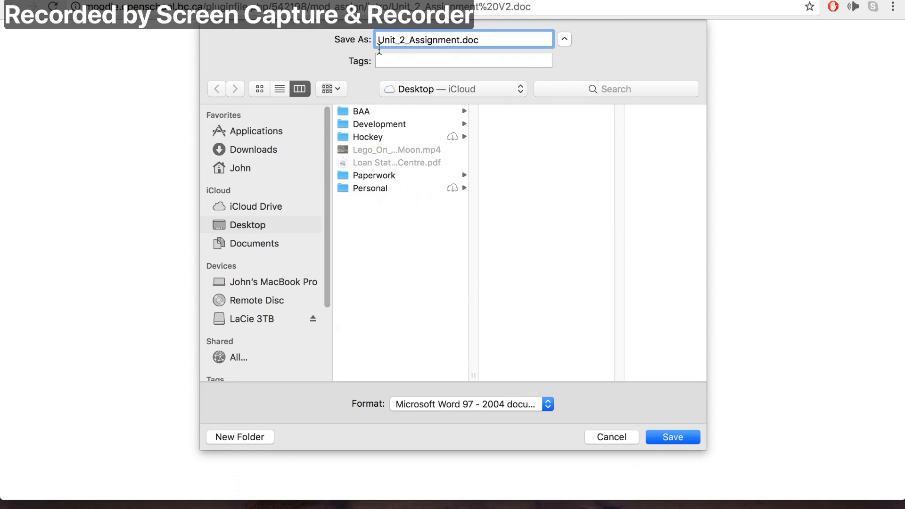
type("Student_")
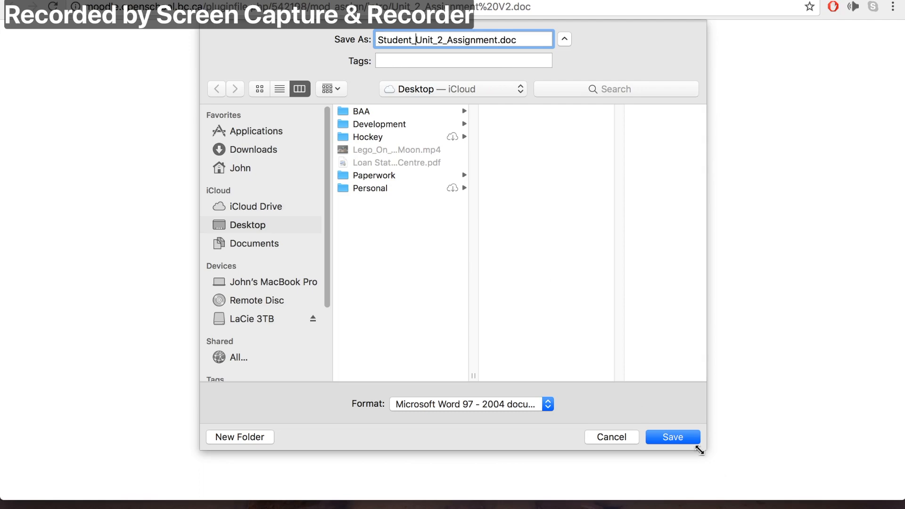
left_click(671, 437)
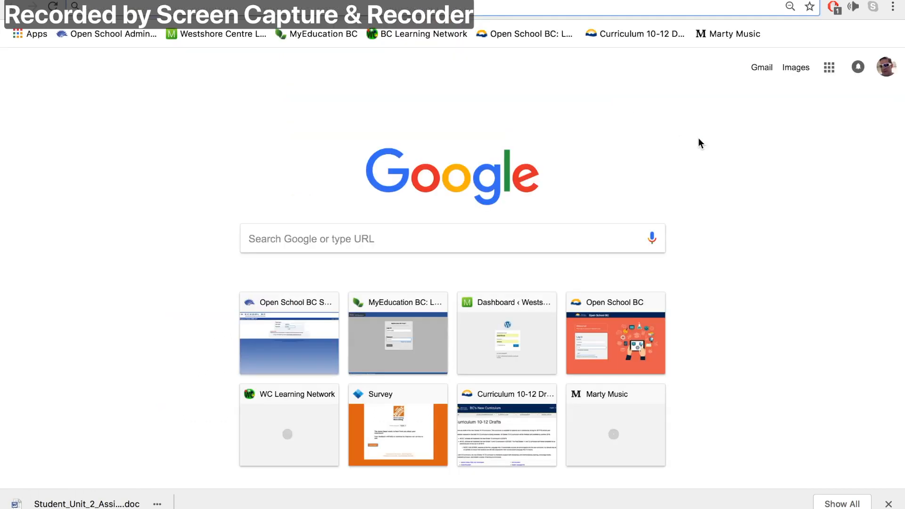
- Go to Google Drive's My Drive and create a new blank Google Docs document
left_click(829, 68)
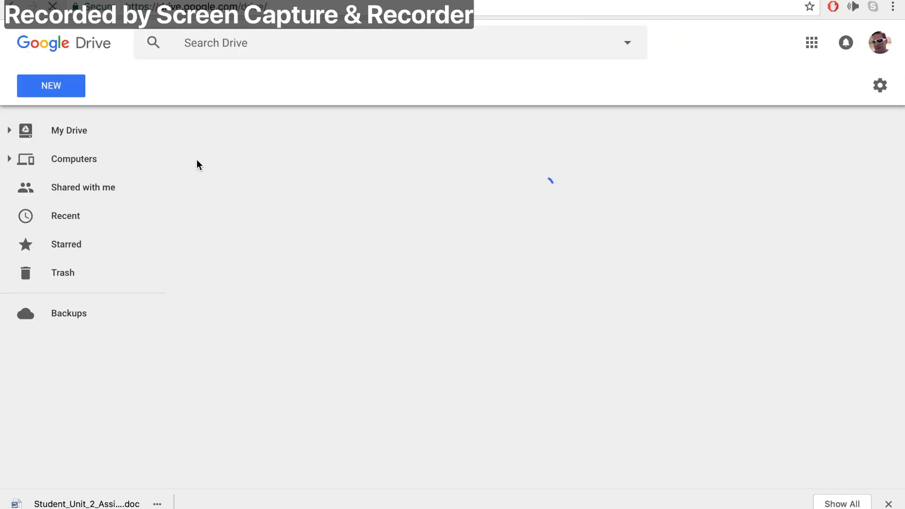
left_click(69, 130)
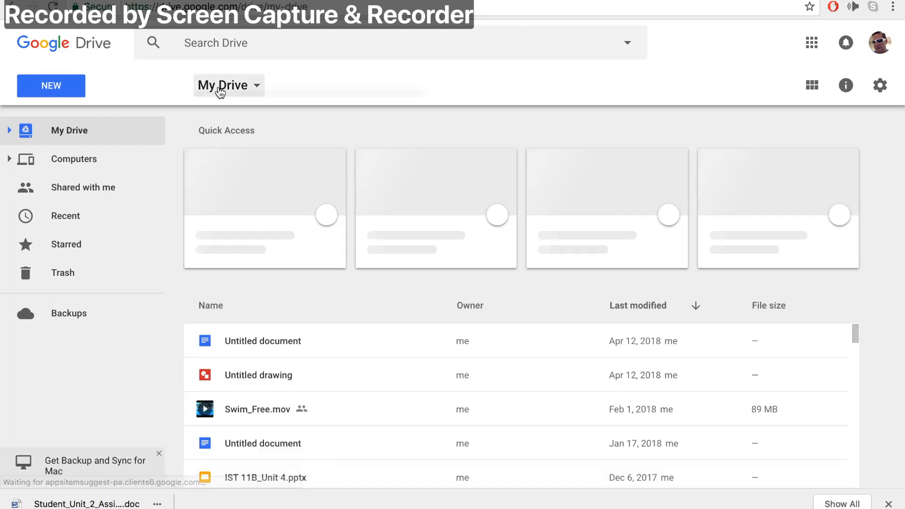
left_click(224, 85)
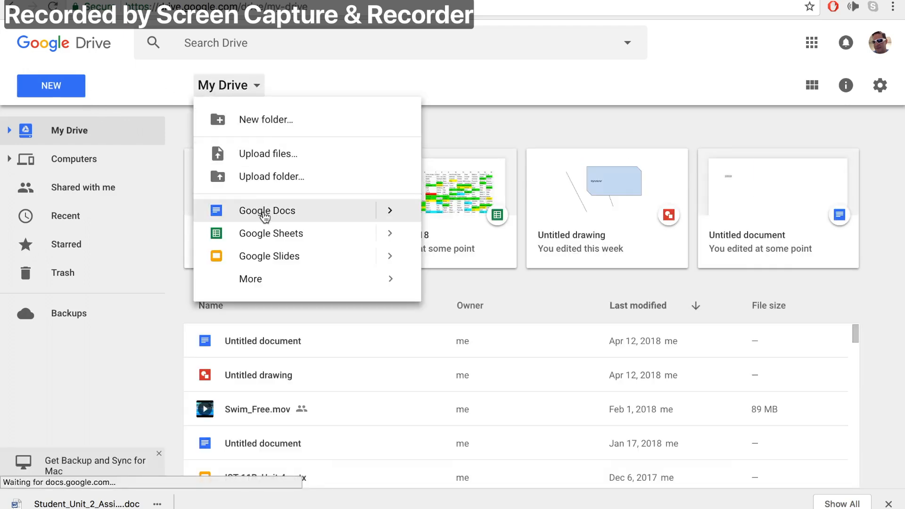
left_click(266, 211)
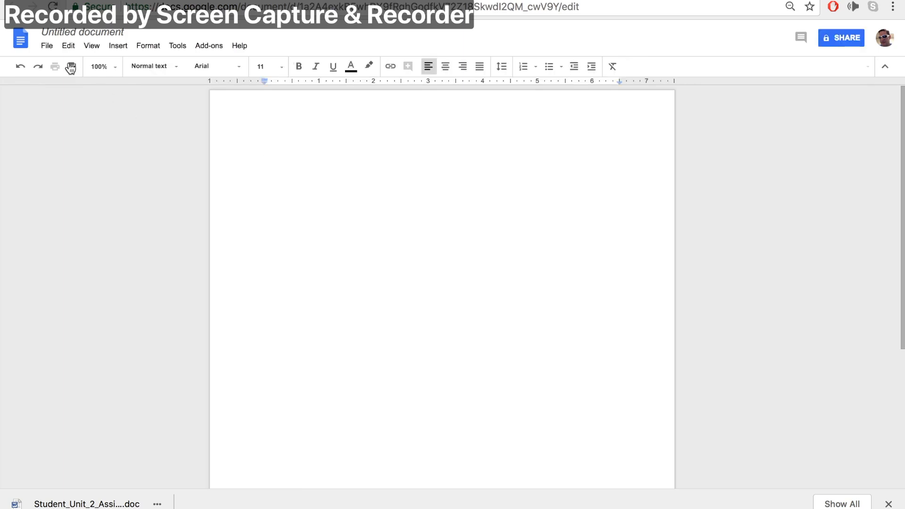
- Upload and open Student_Unit_2_Assignment.doc from the Desktop via File > Open's Upload tab
left_click(46, 46)
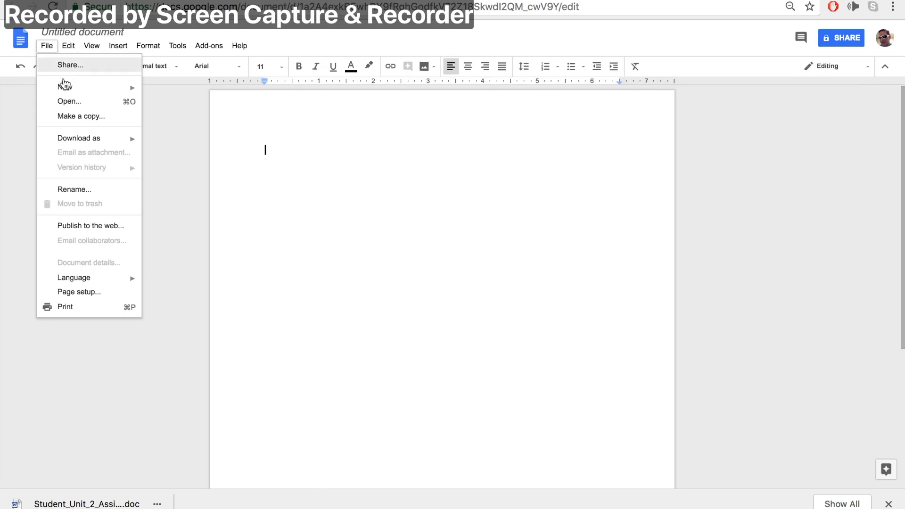
left_click(69, 102)
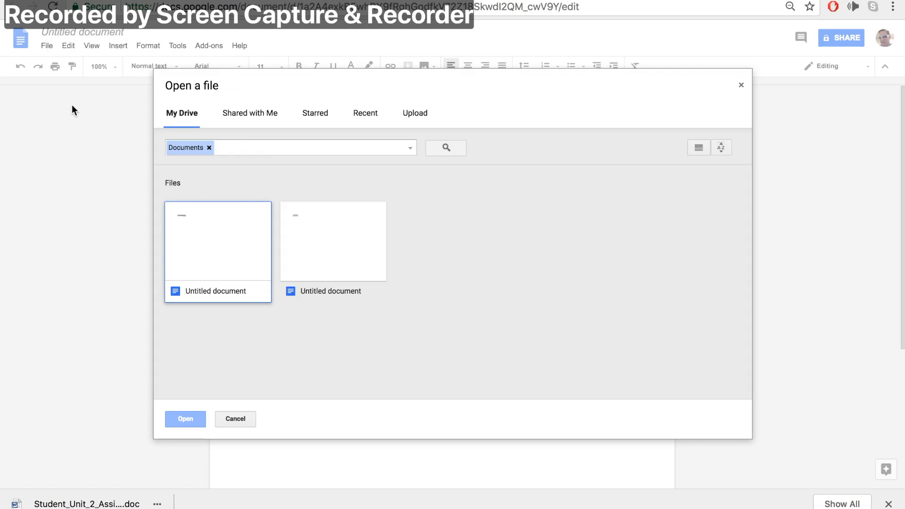
mouse_move(418, 132)
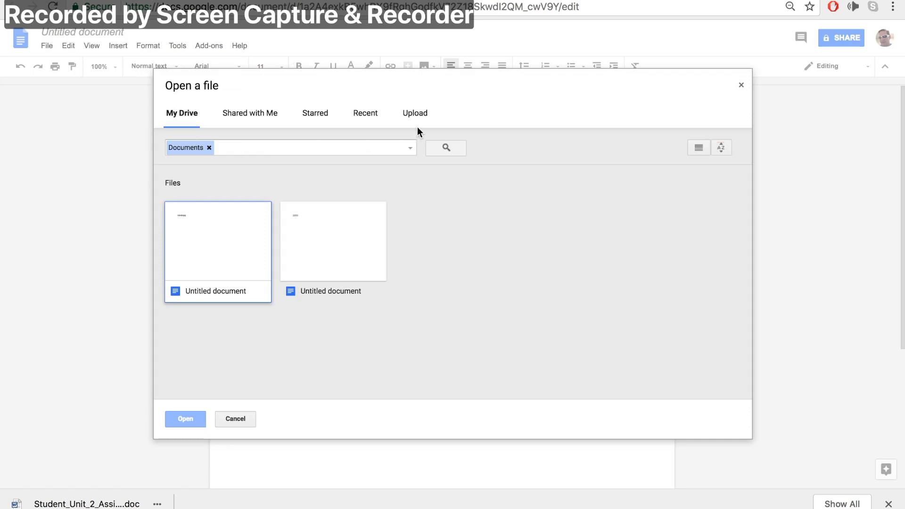
left_click(414, 113)
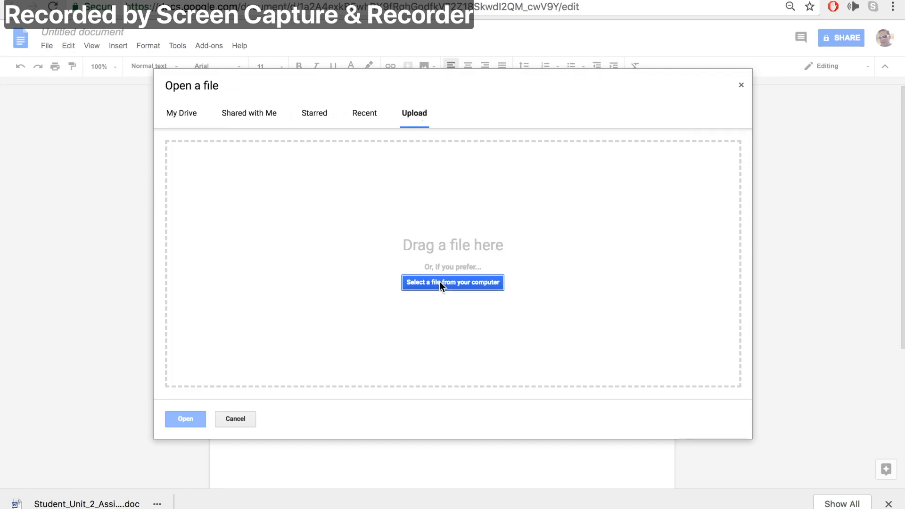
left_click(453, 282)
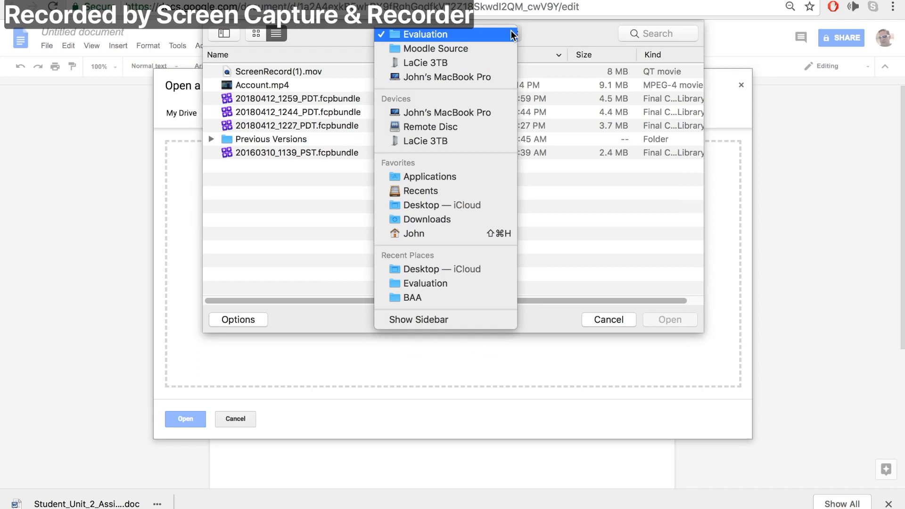
mouse_move(455, 205)
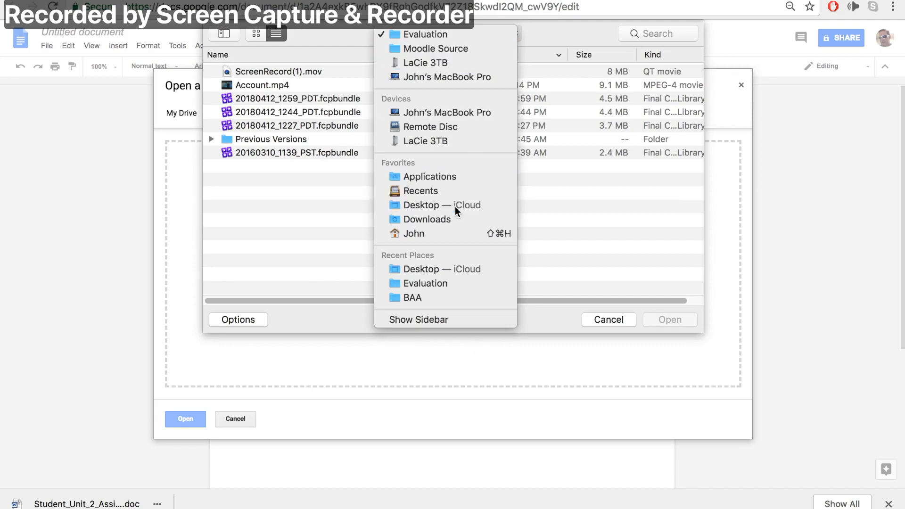
left_click(442, 205)
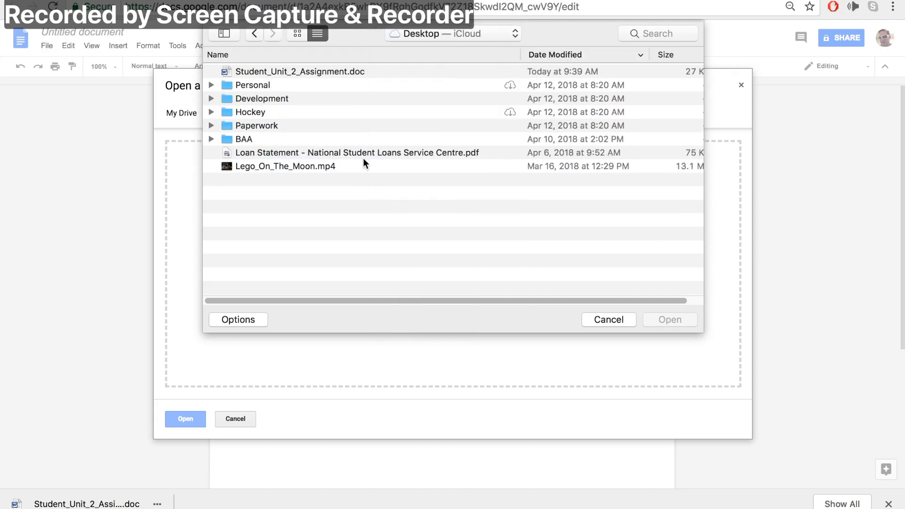
left_click(299, 71)
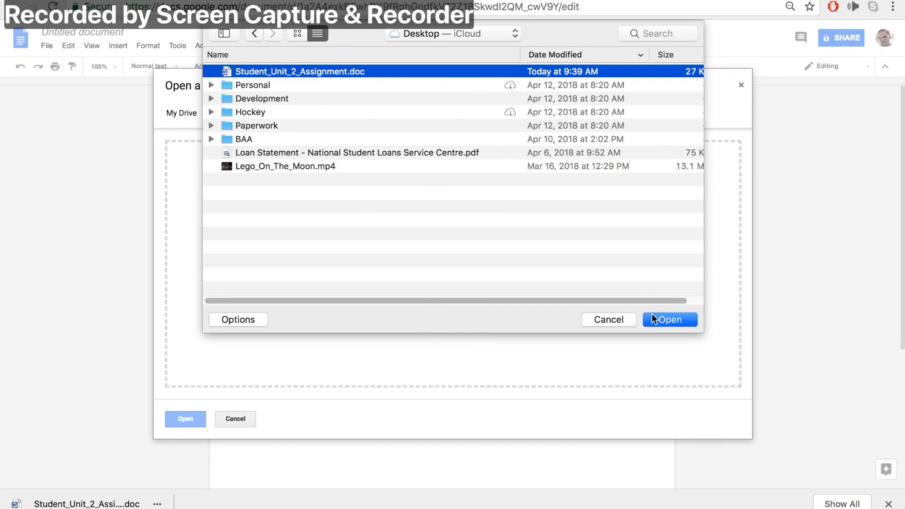
left_click(670, 319)
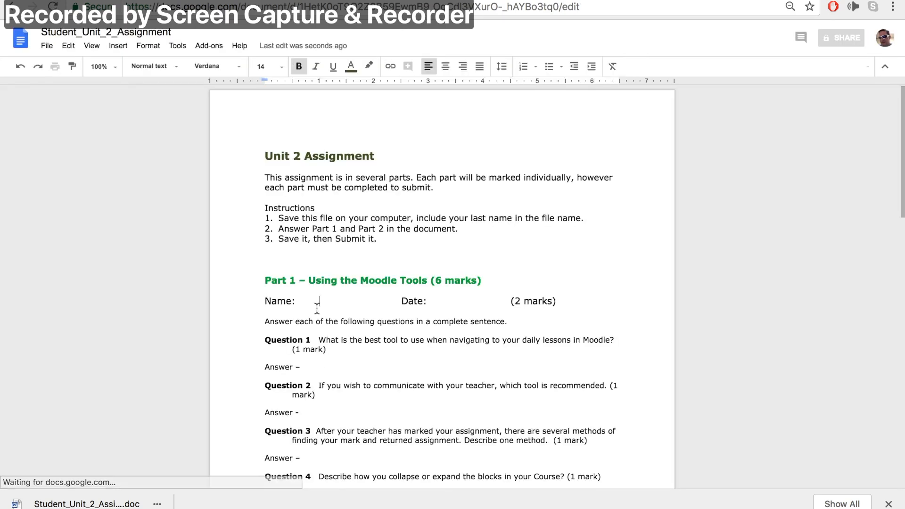
- Enter 'Typical Student' beside Name and 'April 2018' beside Date
type("Typic")
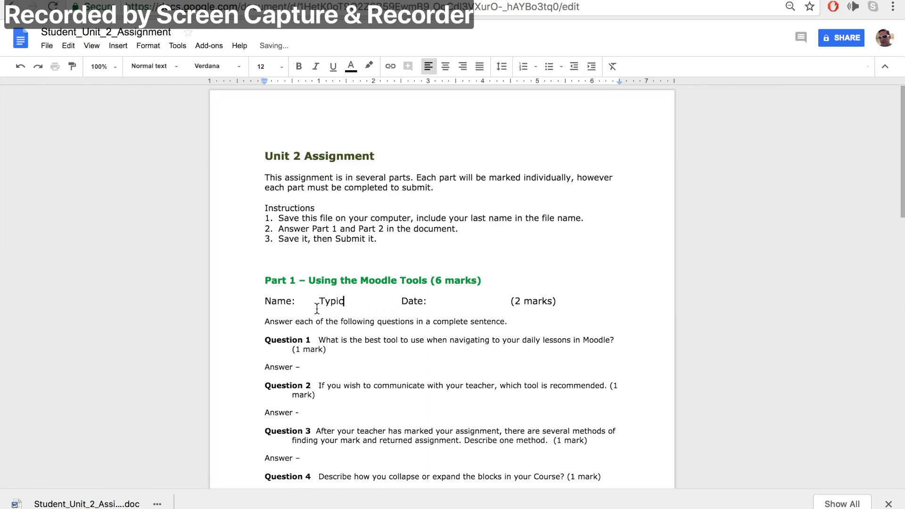
type("al Student")
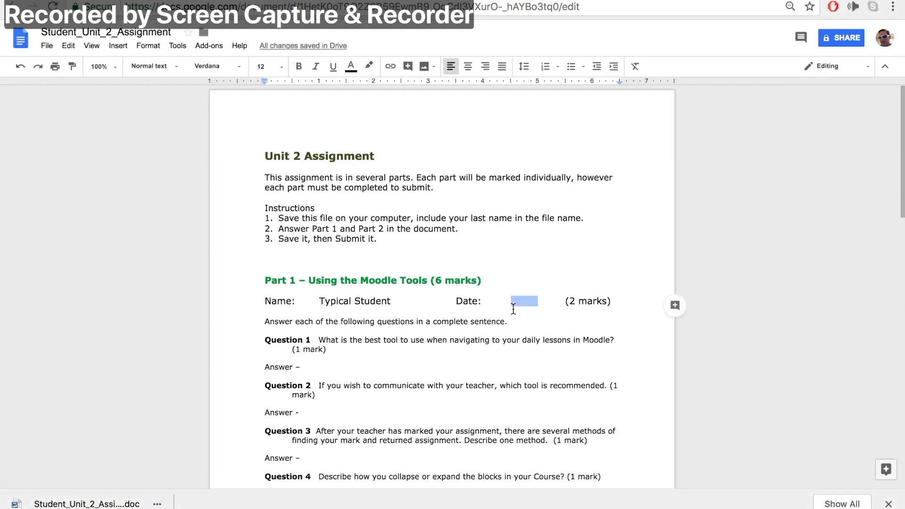
type("April 20")
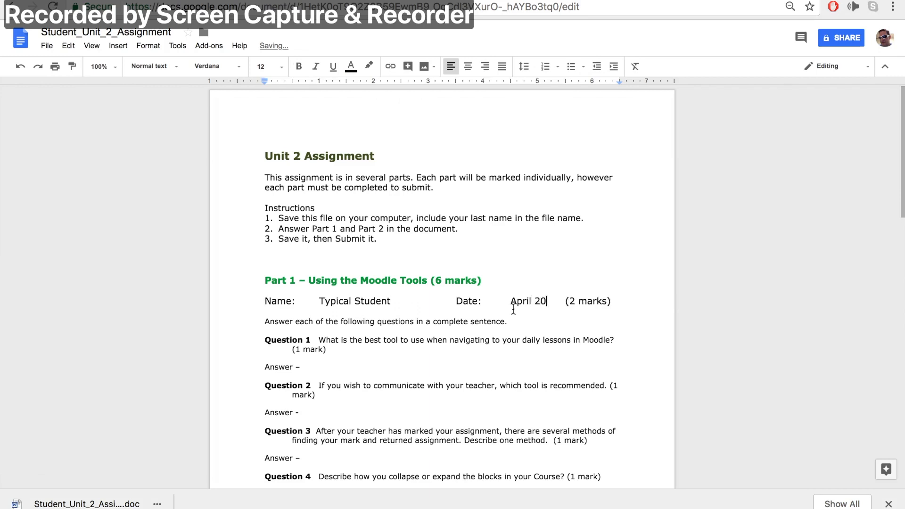
type("18")
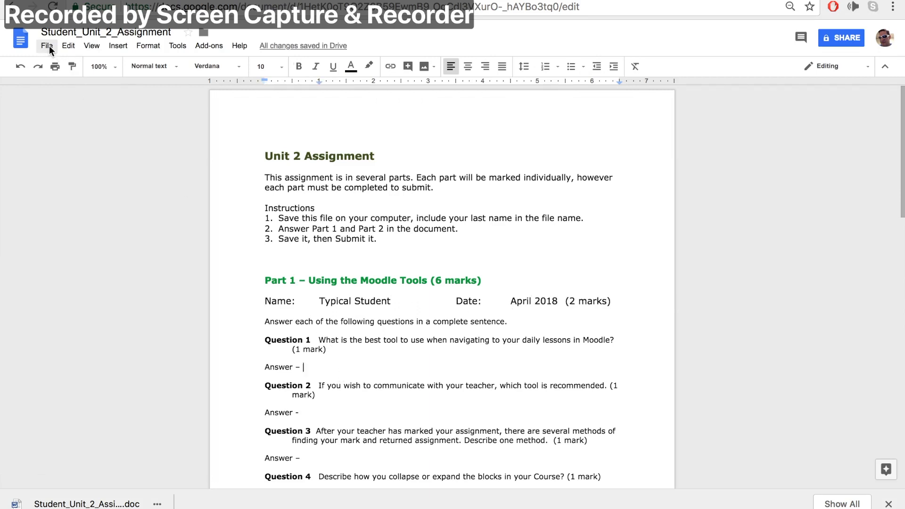
- Download the document as Student_Unit_2_Assignment.docx to the Desktop and return to Moodle
left_click(46, 45)
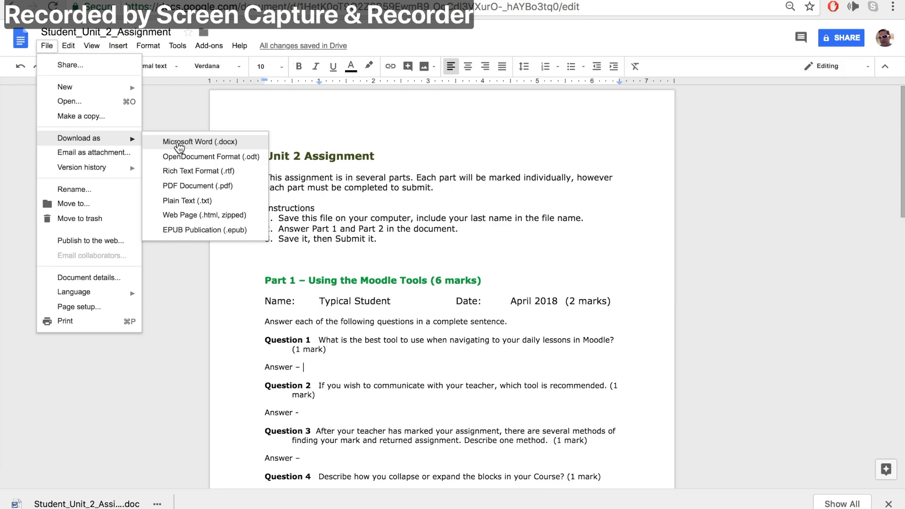
mouse_move(229, 149)
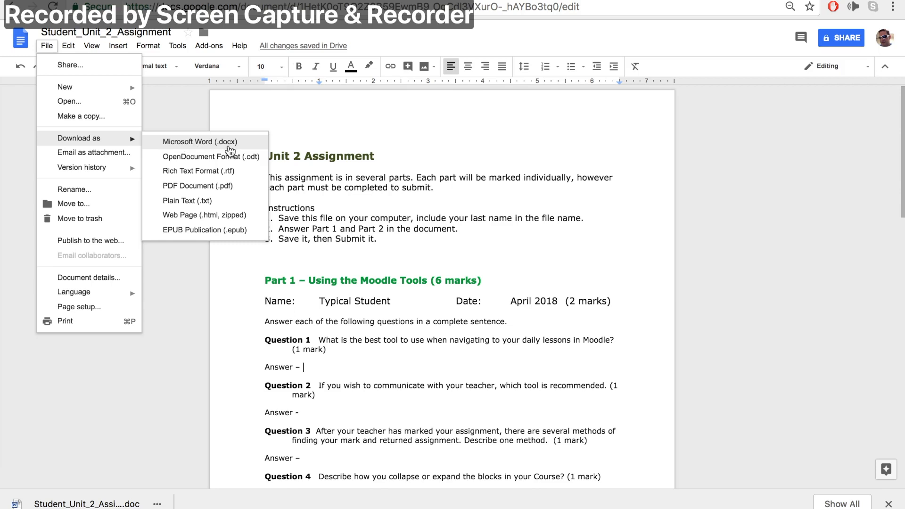
left_click(201, 141)
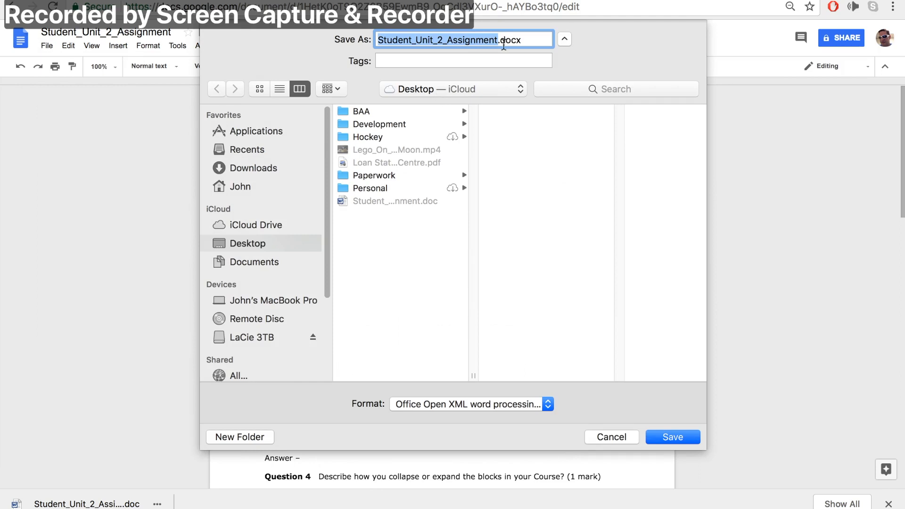
left_click(671, 437)
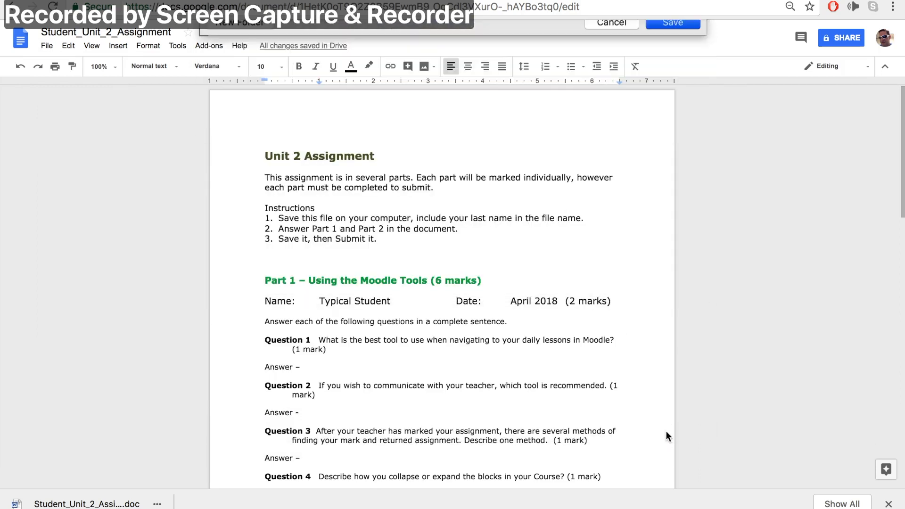
left_click(671, 22)
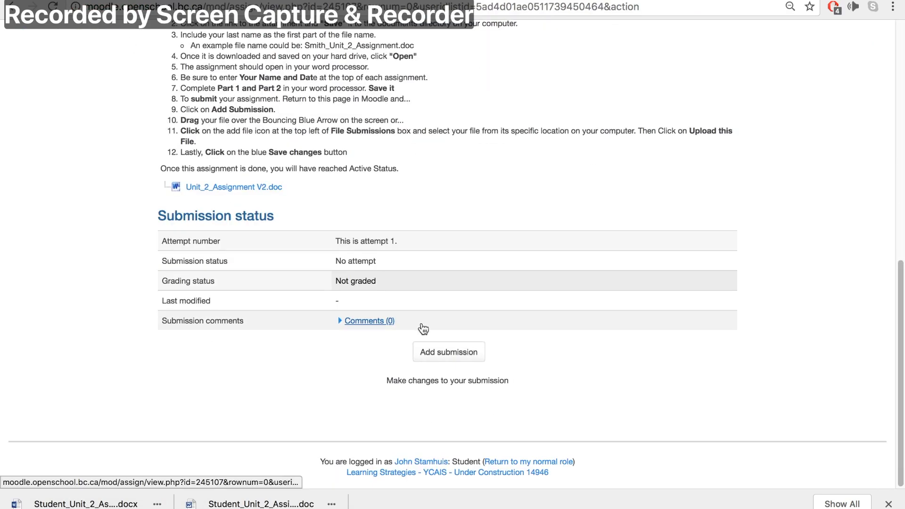
- Add a submission, upload Student_Unit_2_Assignment.docx as the file, and save changes
left_click(448, 351)
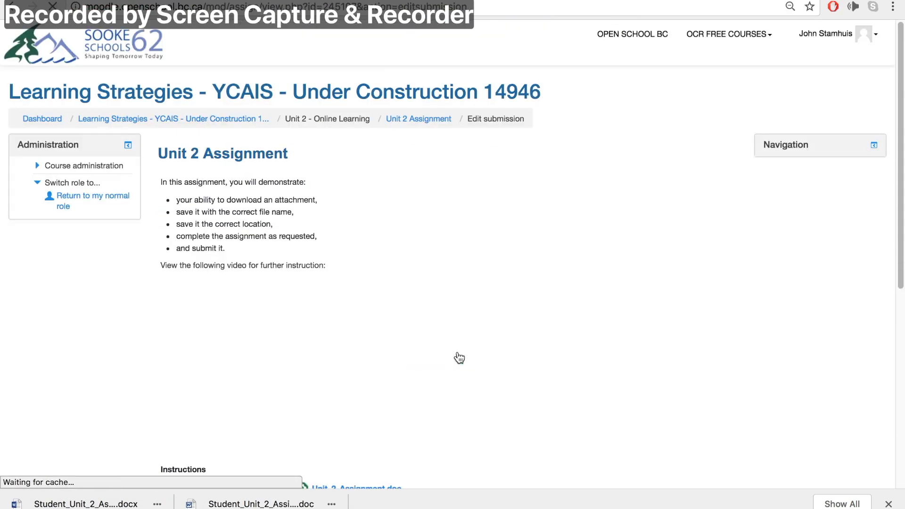
scroll("down", 3)
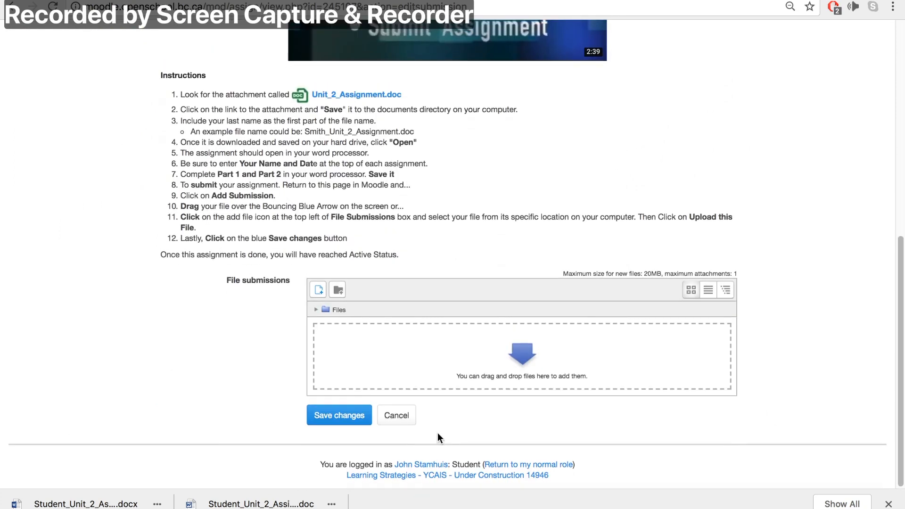
left_click(317, 289)
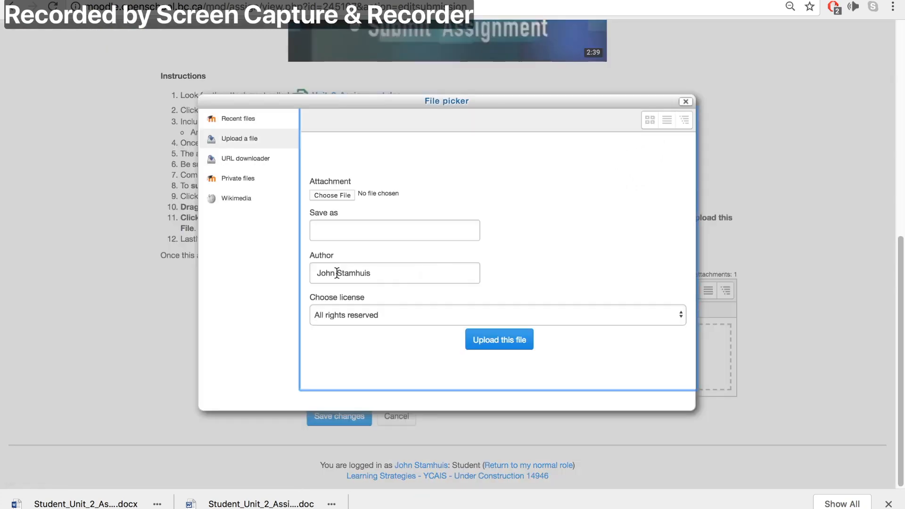
left_click(332, 195)
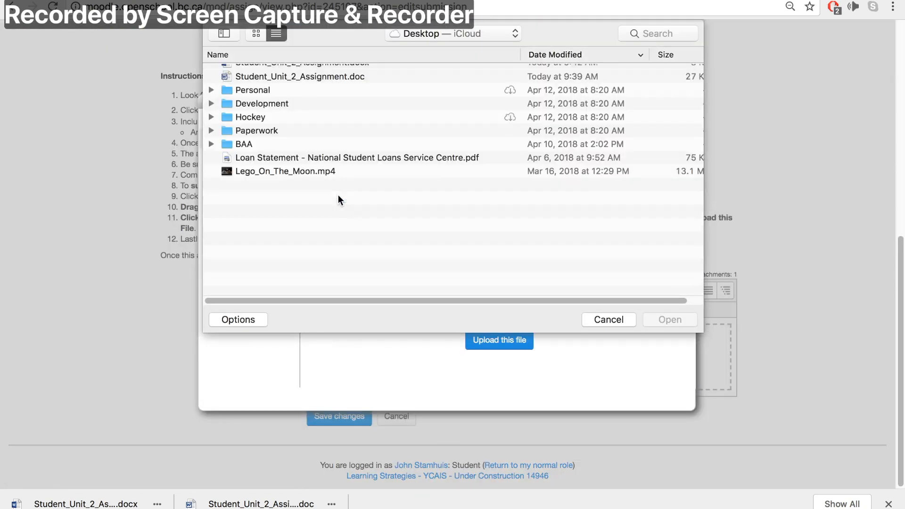
scroll("up", 3)
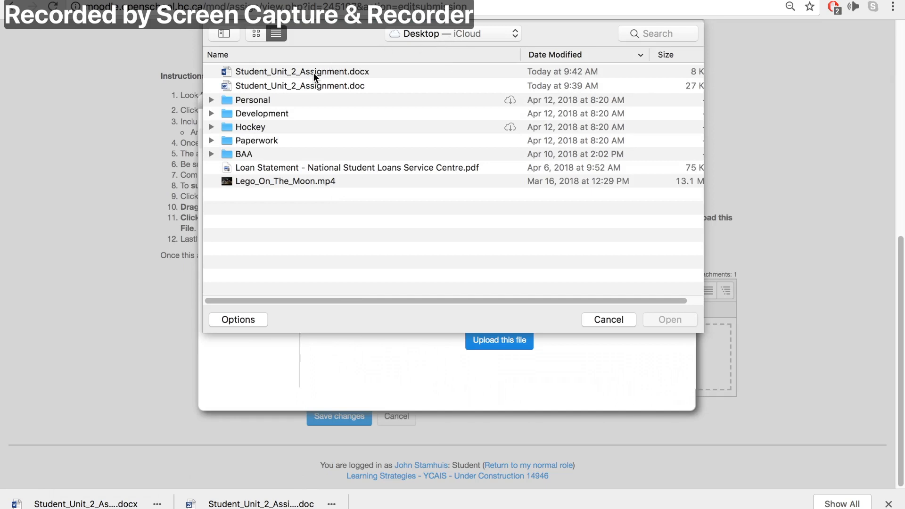
left_click(302, 71)
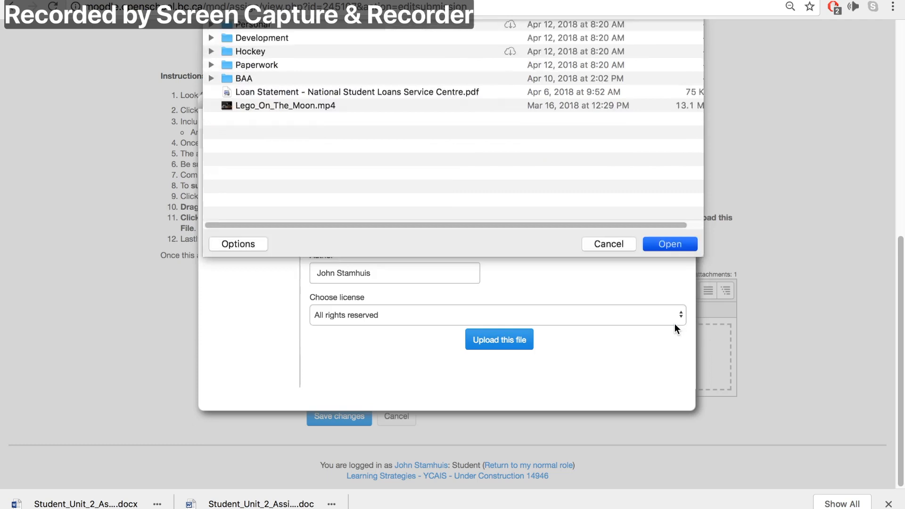
left_click(668, 243)
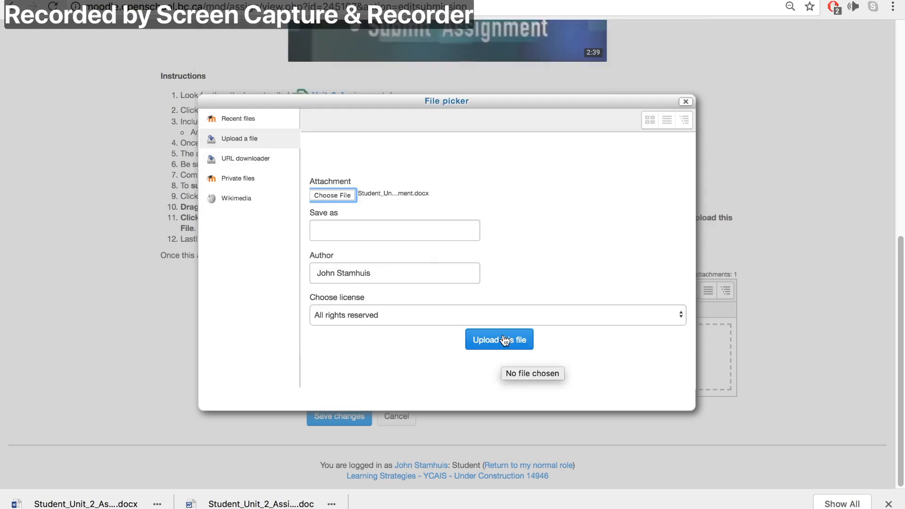
left_click(498, 339)
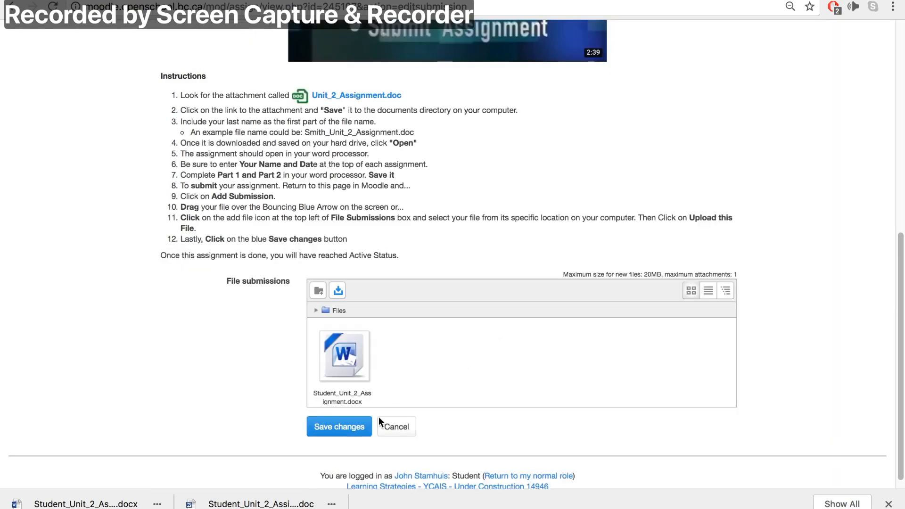
left_click(339, 426)
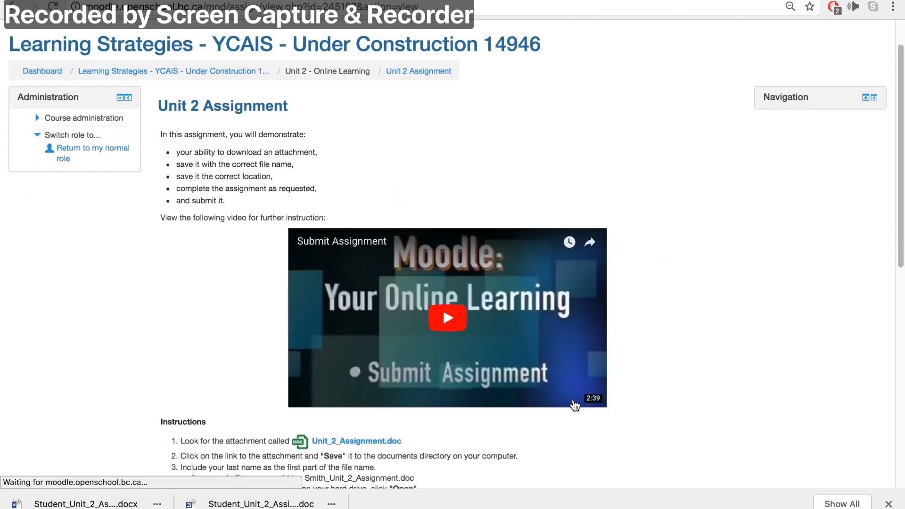
- Scroll to the Submission status table showing Submitted for grading with the .docx file
scroll("down", 3)
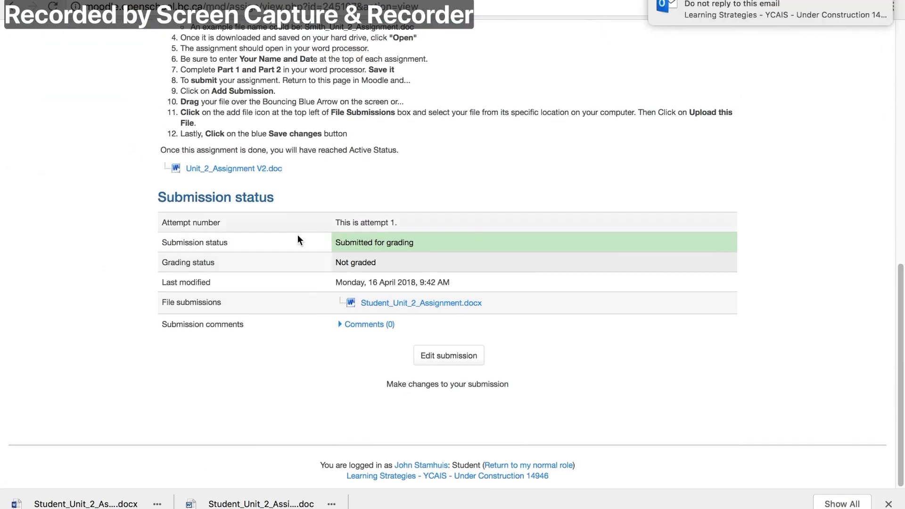
mouse_move(570, 233)
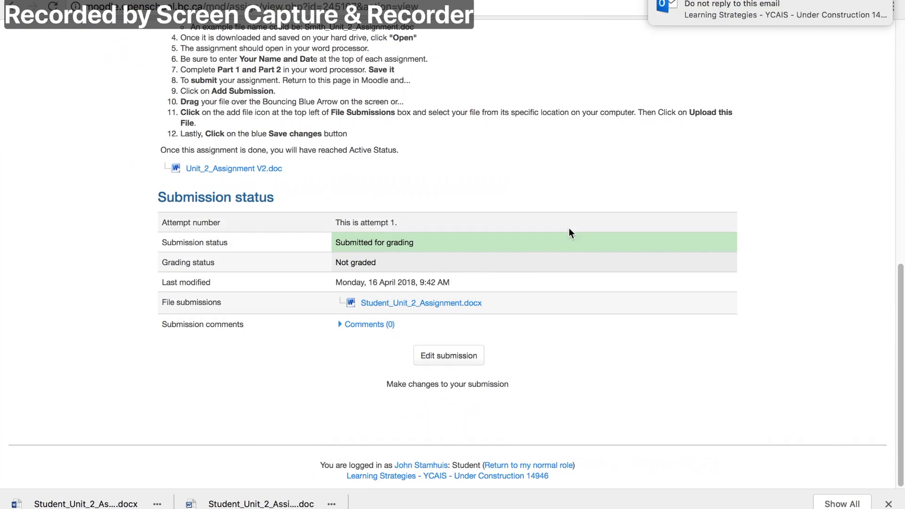